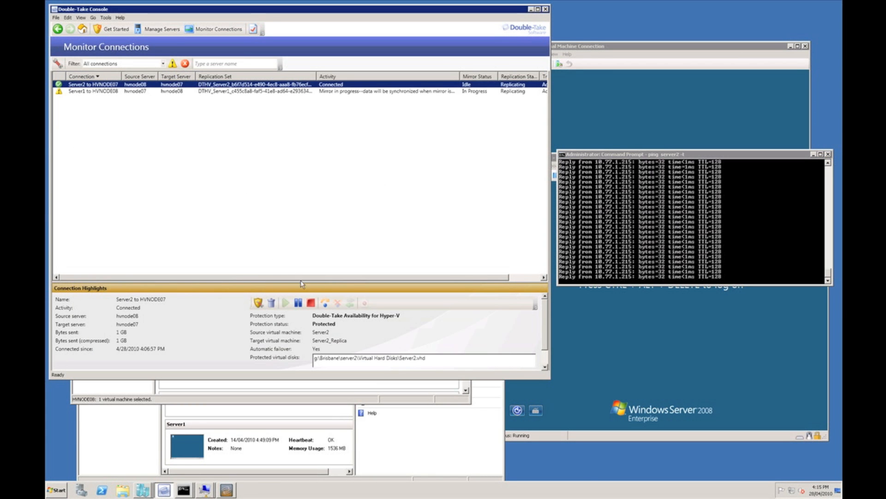
- Open the failover dialog for the Server2 to HVNODE07 connection, keeping Live failover selected
left_click(325, 302)
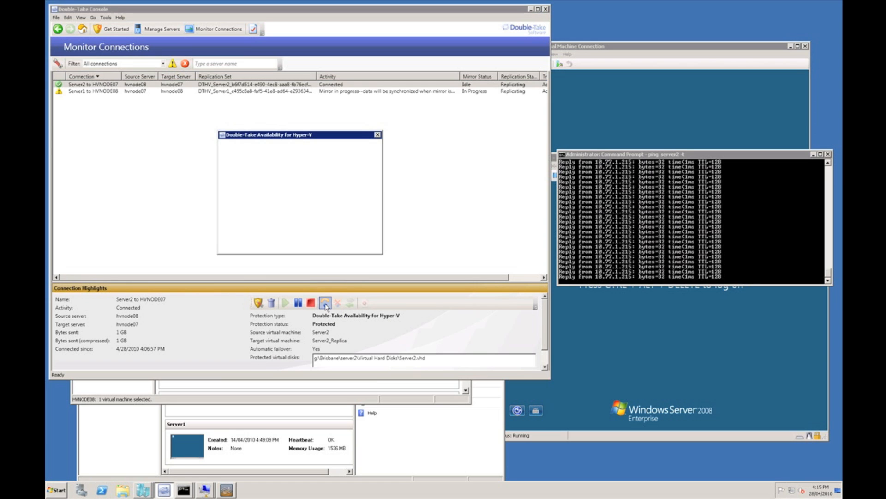
left_click(325, 303)
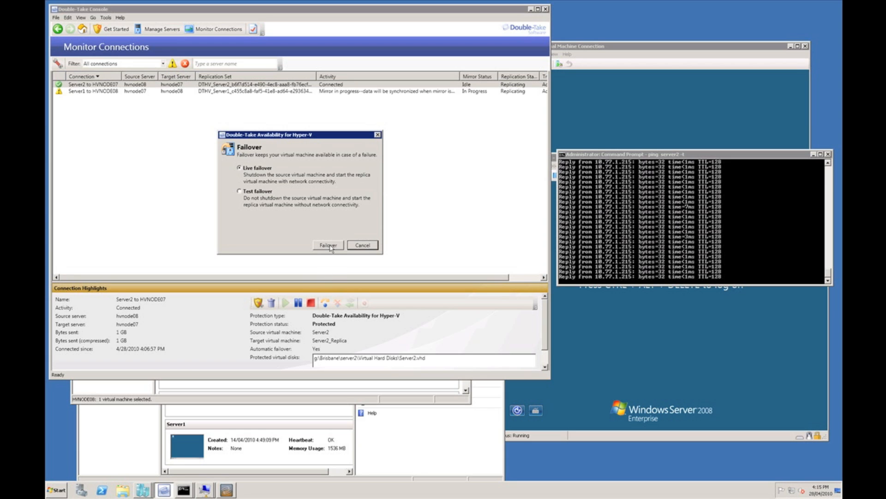
- Run the live failover of Server2 and view the HVNODE07 Hyper-V Manager window
left_click(328, 245)
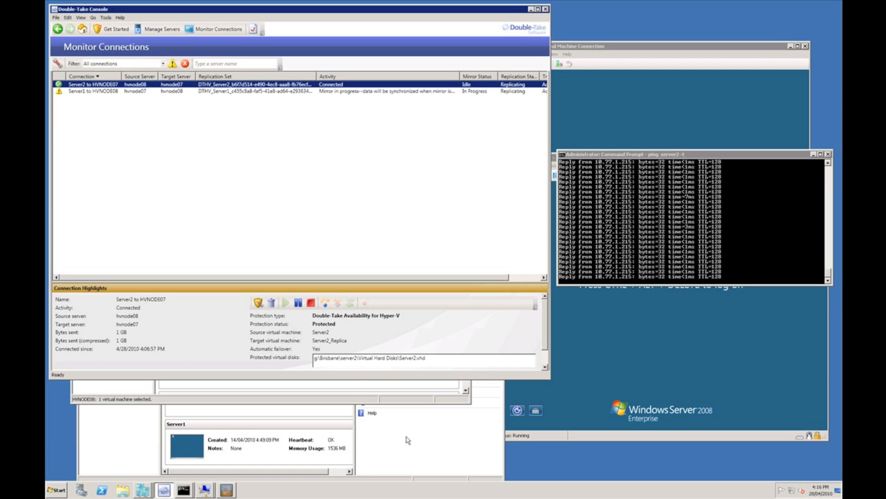
left_click(141, 461)
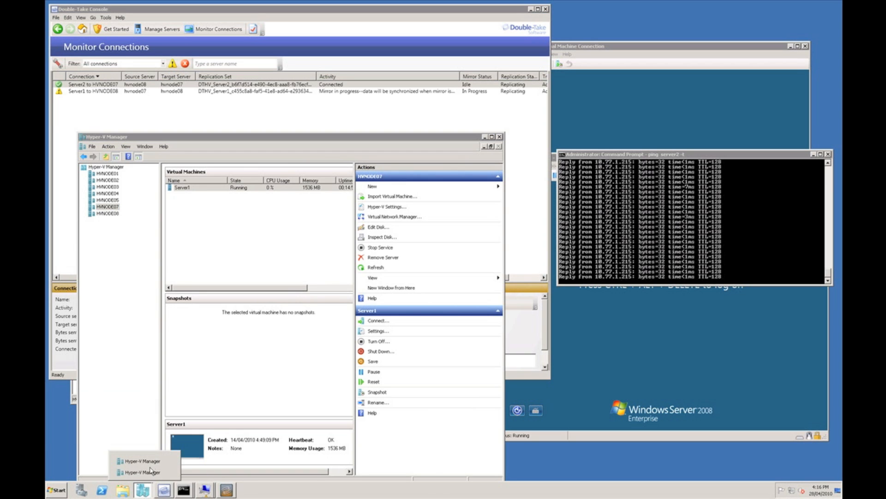
left_click(141, 460)
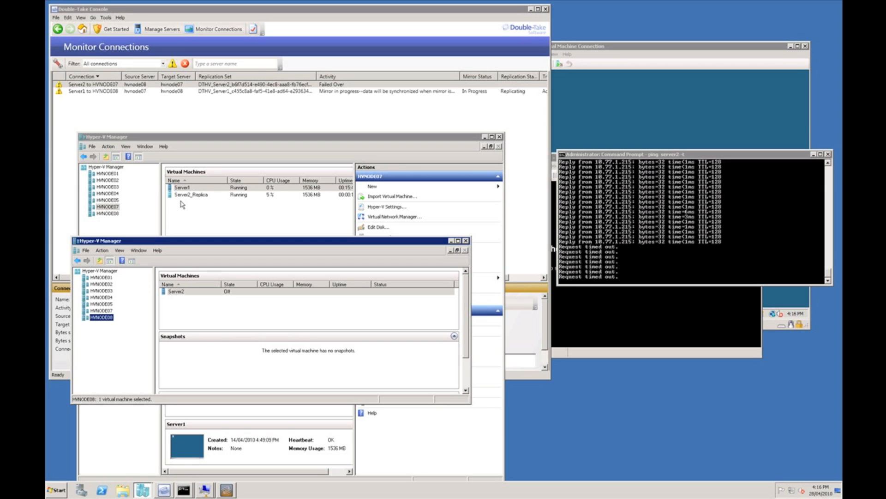
mouse_move(345, 97)
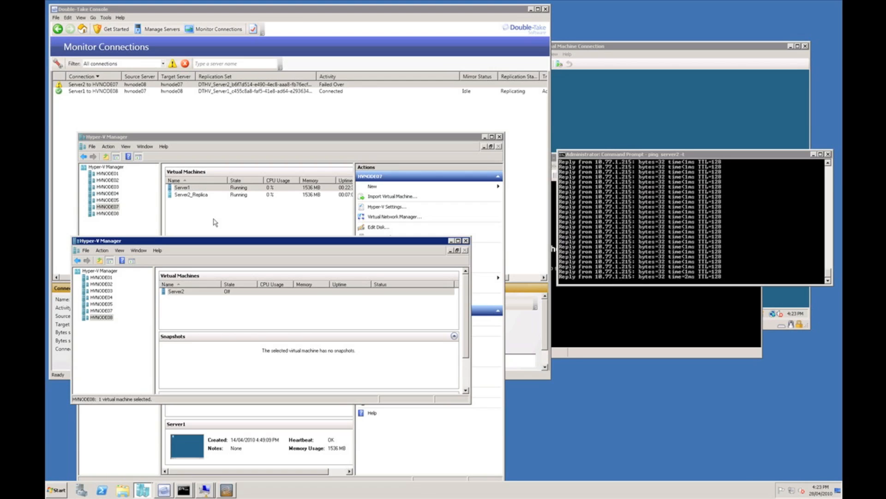
- Connect to Server2_Replica's console on HVNODE07 and send Ctrl+Alt+Delete to sign in
right_click(192, 194)
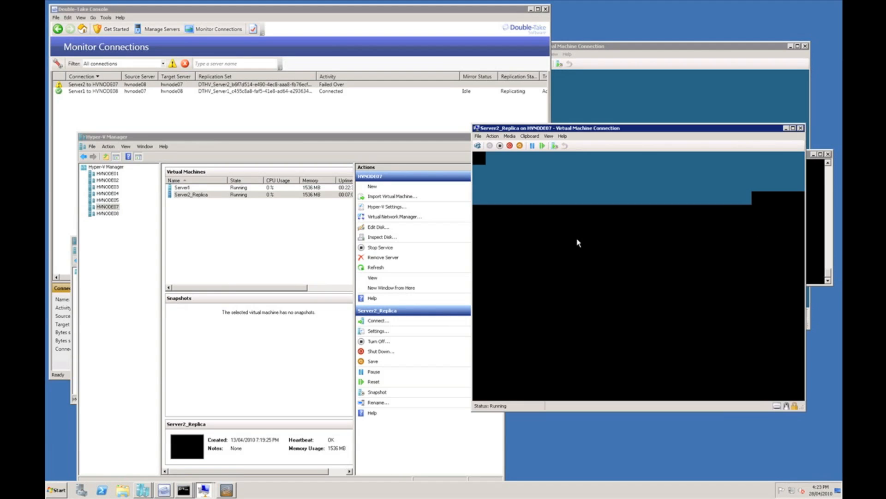
left_click(478, 146)
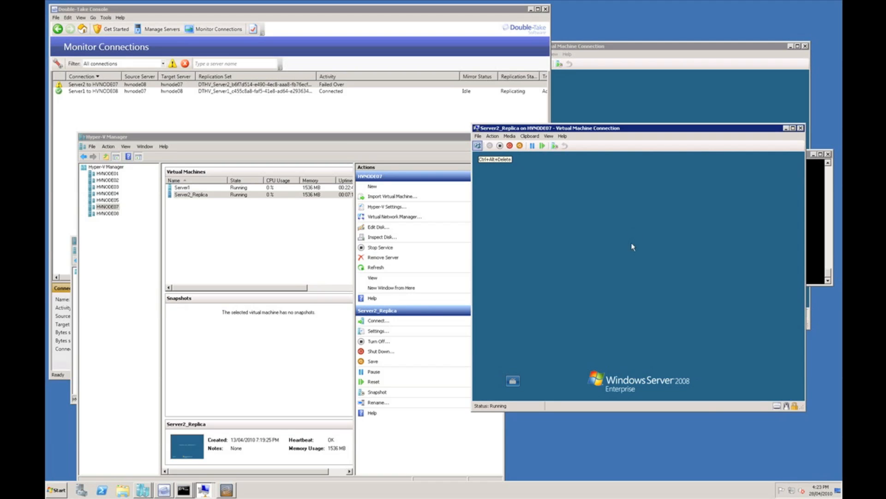
left_click(477, 145)
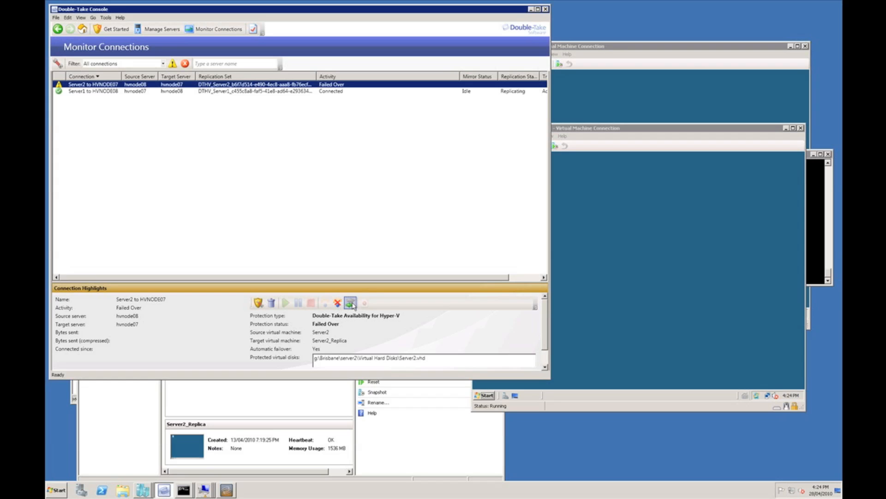
mouse_move(350, 303)
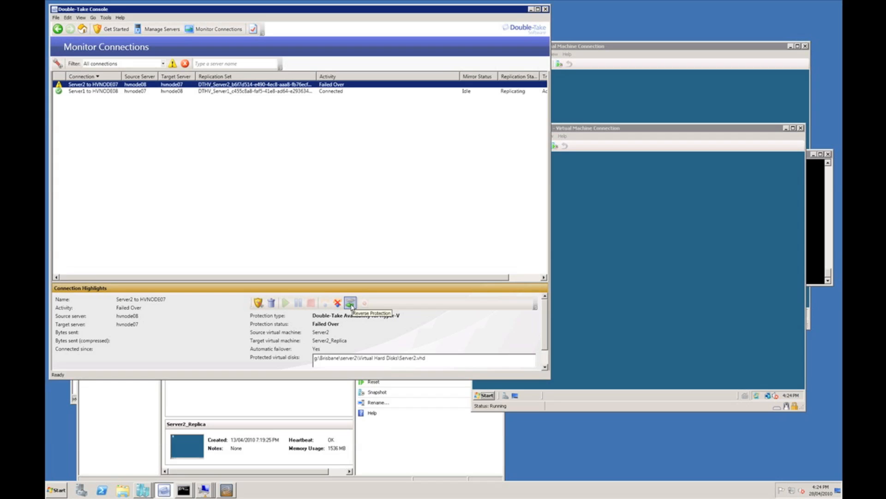
mouse_move(350, 303)
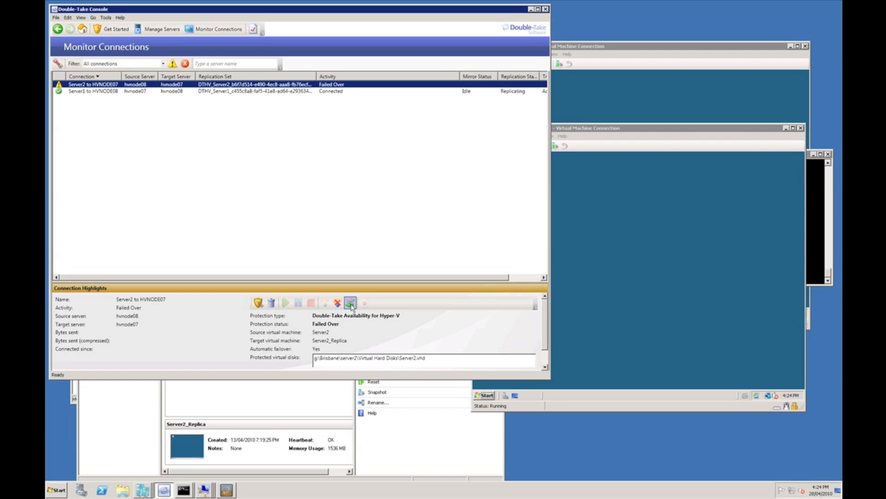
- Reverse protection on the failed-over Server2 to HVNODE07 connection
left_click(350, 302)
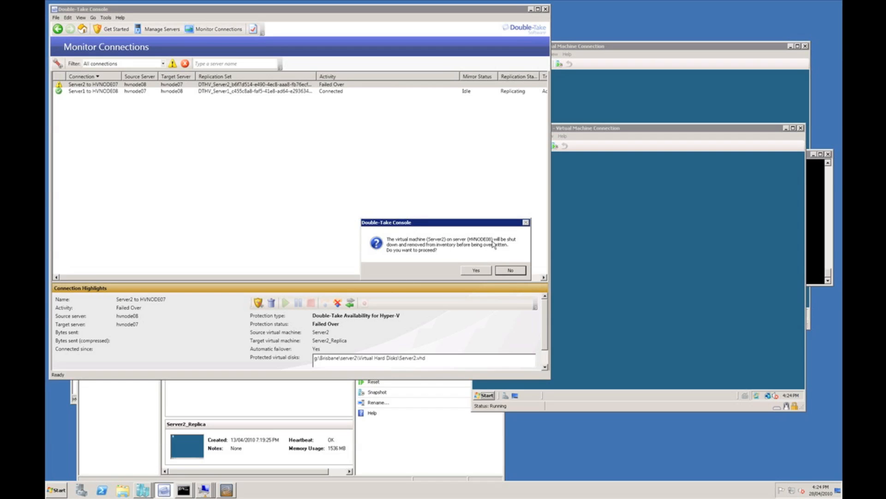
mouse_move(449, 256)
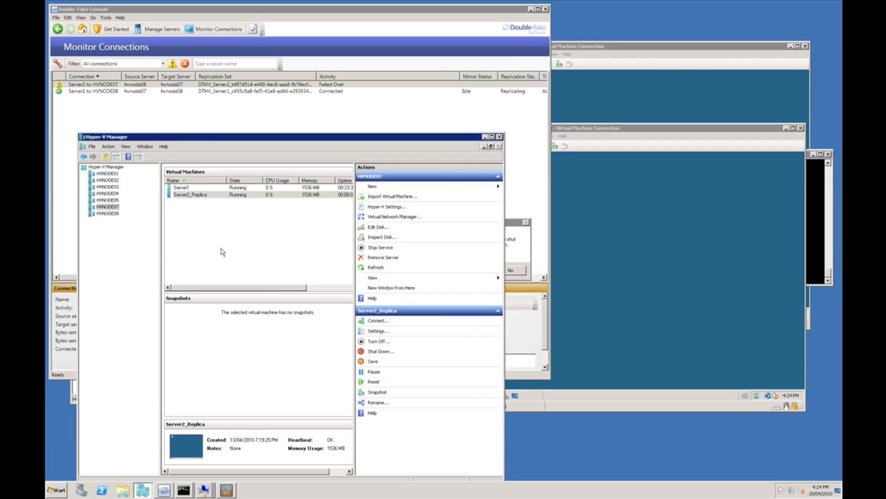
- Confirm overwriting Server2 on HVNODE08 to complete reverse protection
left_click(106, 214)
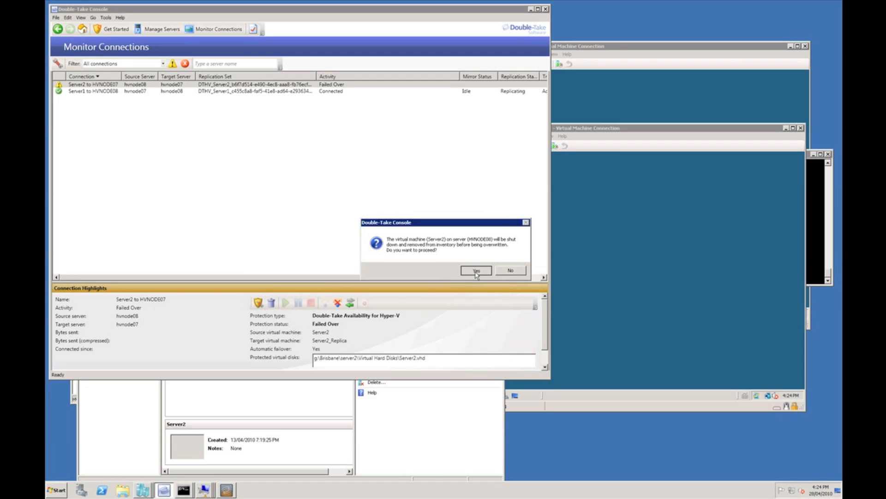
left_click(476, 270)
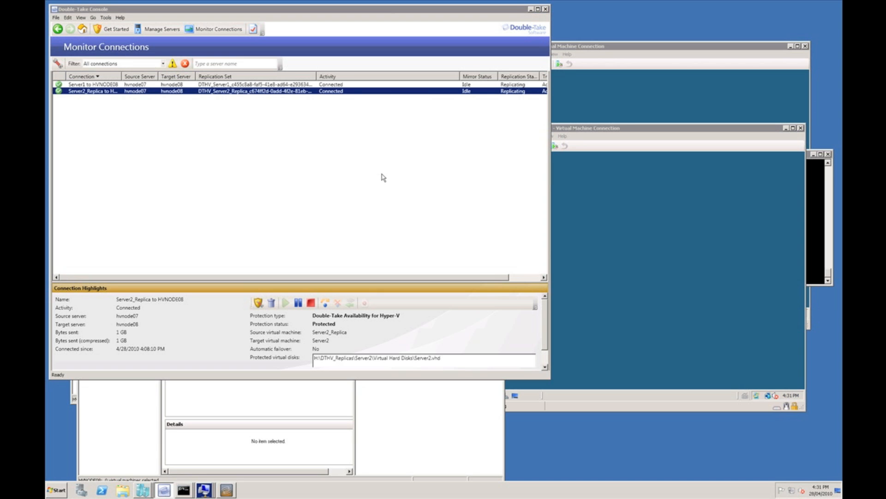
mouse_move(282, 163)
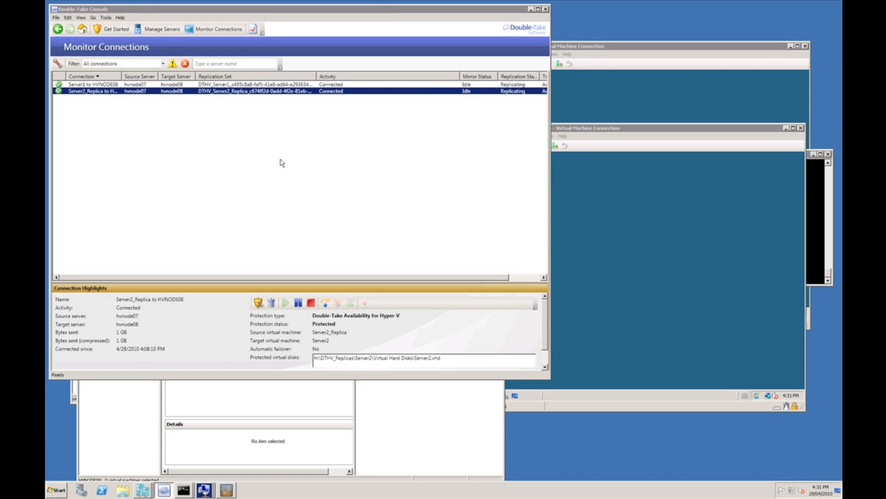
mouse_move(325, 318)
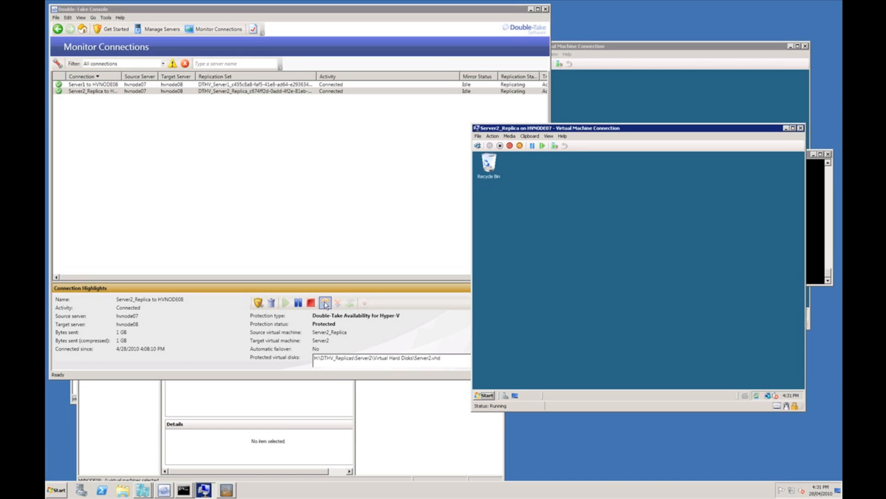
- Open the failover dialog for Server2_Replica to HVNODE08 with Live failover selected
left_click(323, 302)
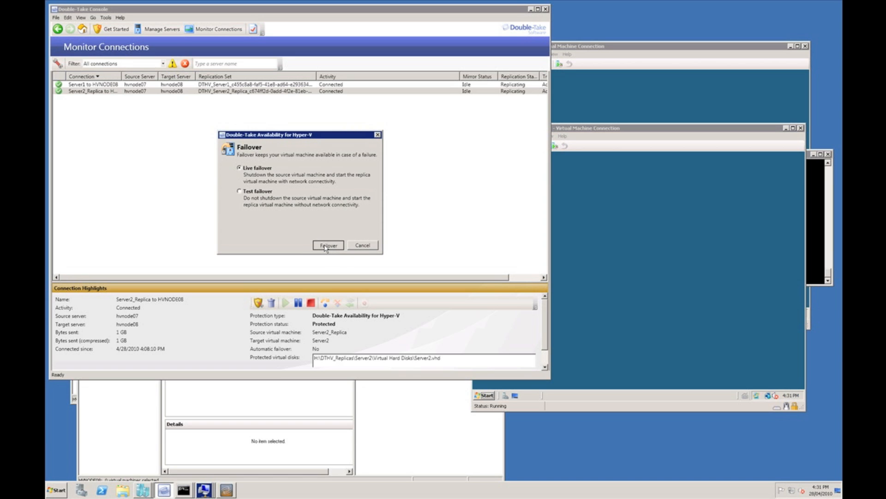
- Run the live failback of Server2_Replica to HVNODE08
left_click(327, 245)
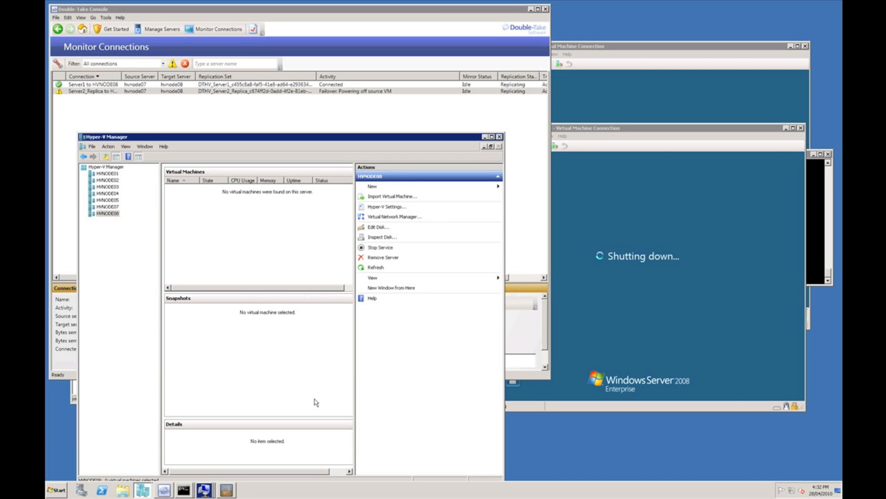
mouse_move(264, 210)
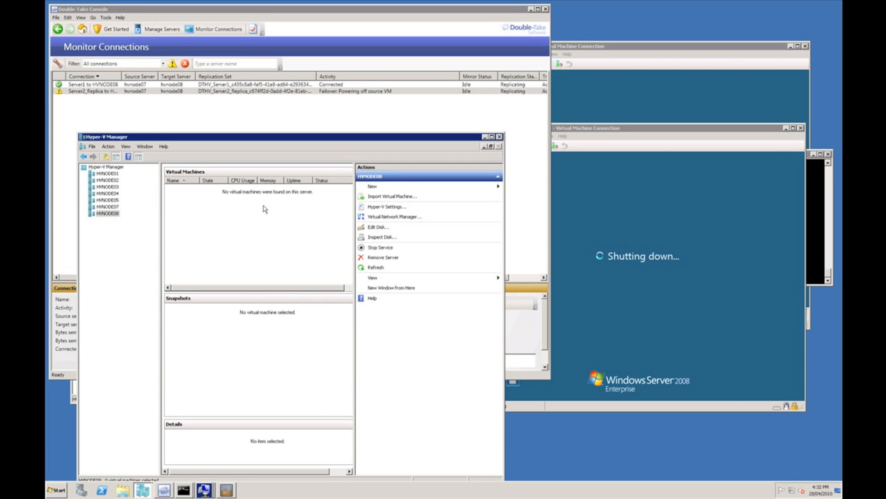
mouse_move(214, 214)
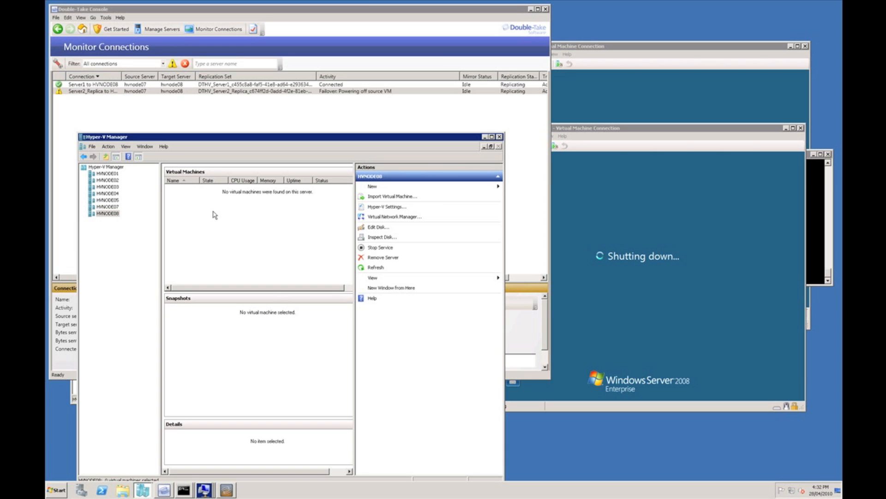
mouse_move(216, 214)
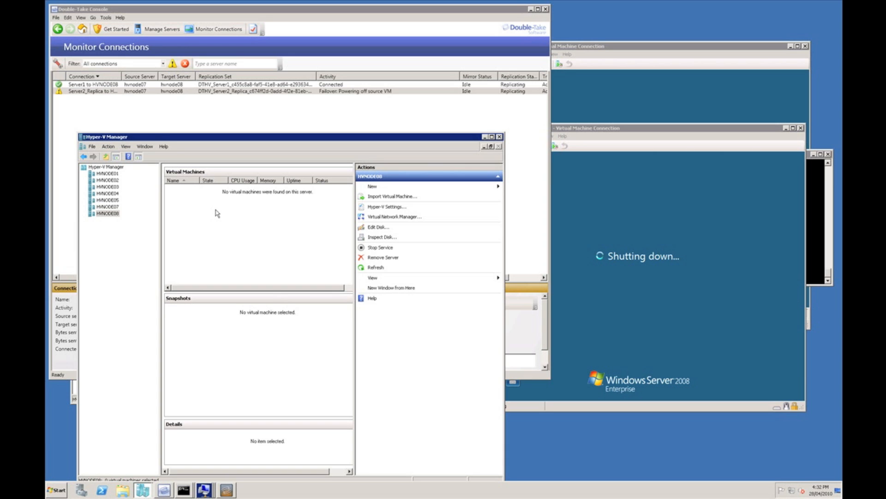
mouse_move(219, 212)
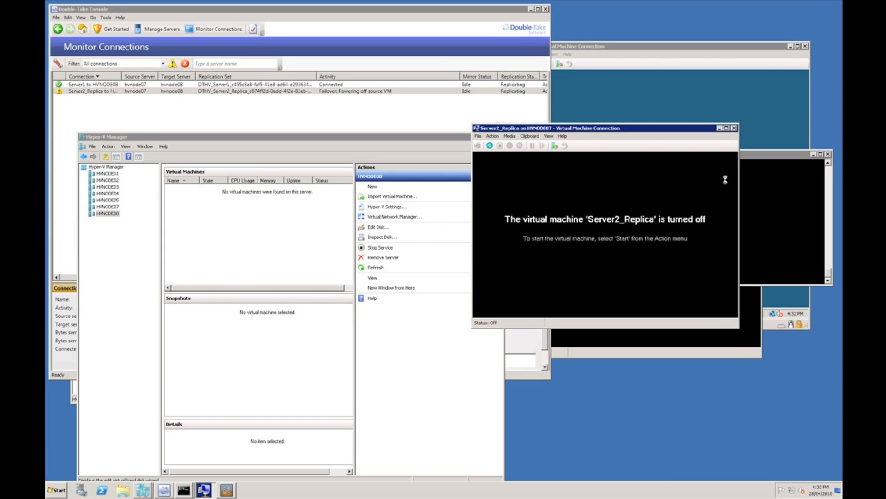
mouse_move(535, 251)
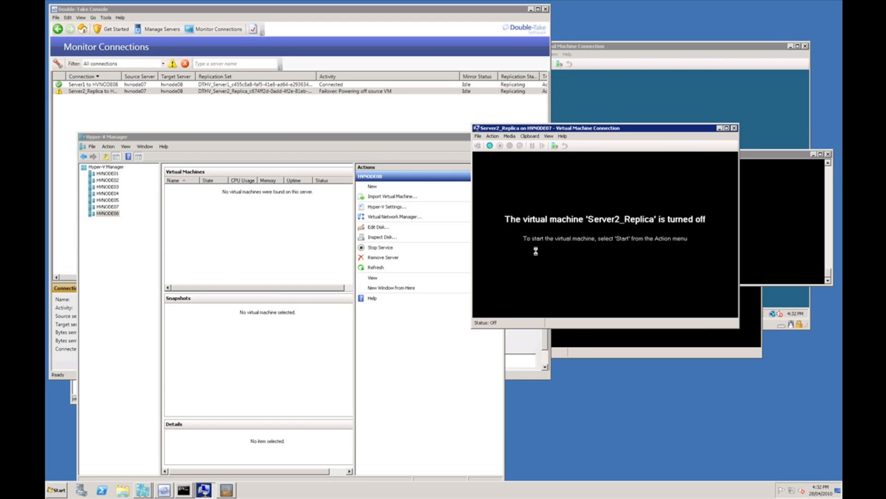
mouse_move(536, 254)
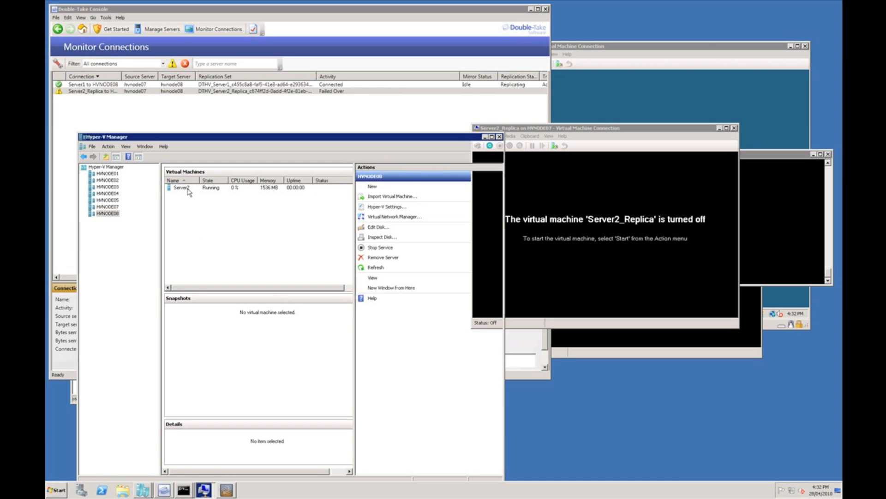
- Open a Virtual Machine Connection console to Server2 running on HVNODE08
left_click(183, 187)
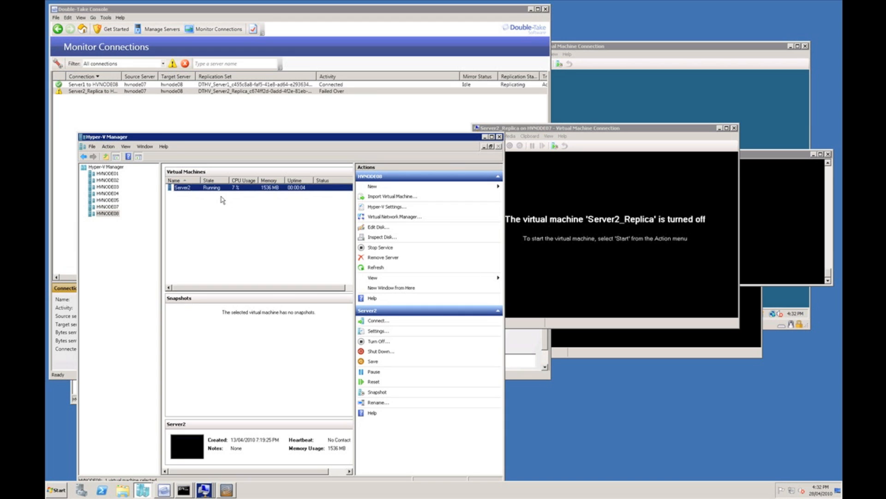
right_click(181, 187)
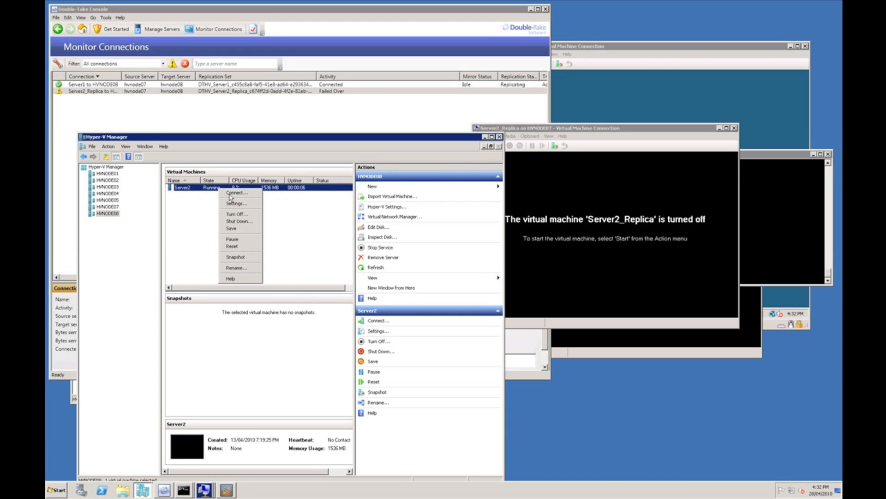
mouse_move(237, 192)
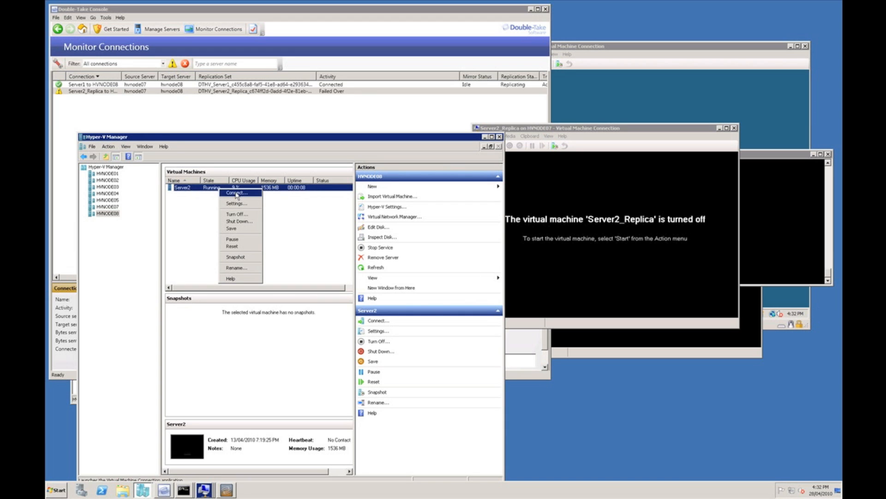
left_click(236, 192)
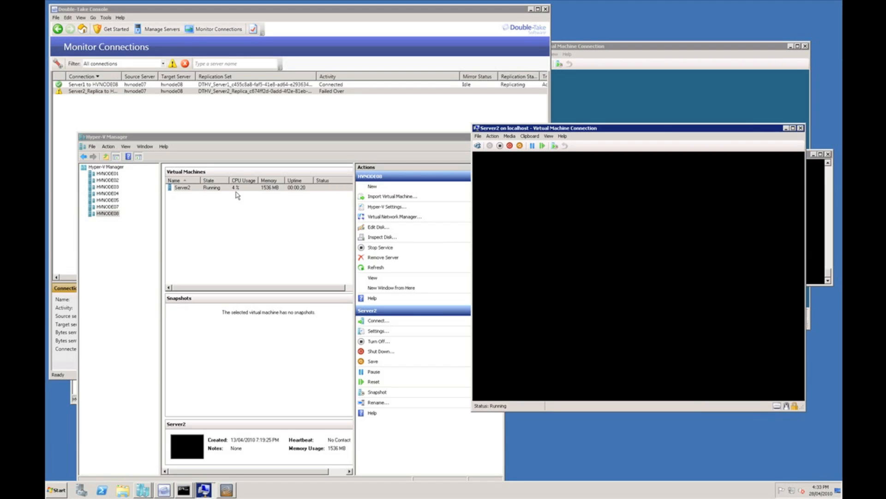
mouse_move(787, 179)
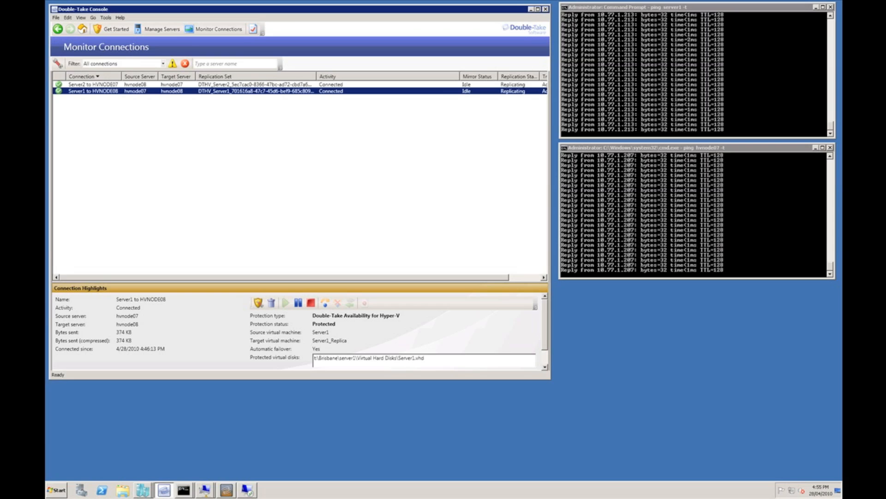
mouse_move(398, 472)
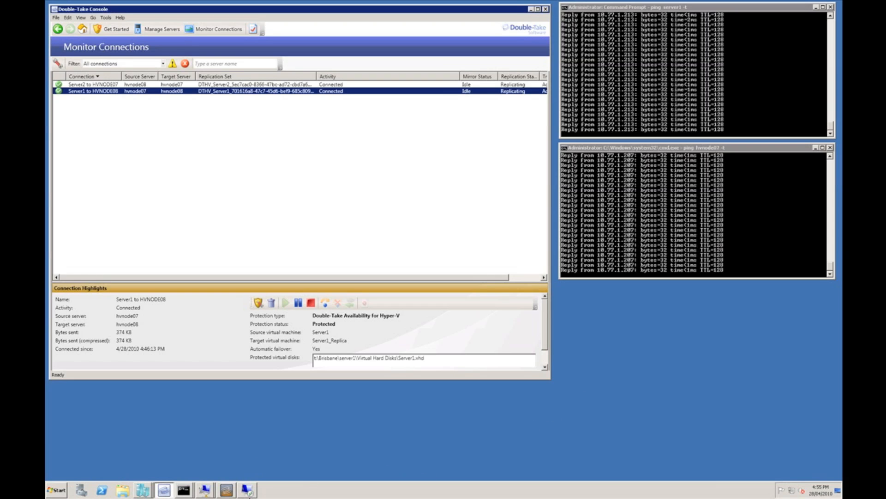
- Show HVNODE07 with Server1 running in Hyper-V Manager, then bring up the hvnode07 remote desktop
left_click(142, 489)
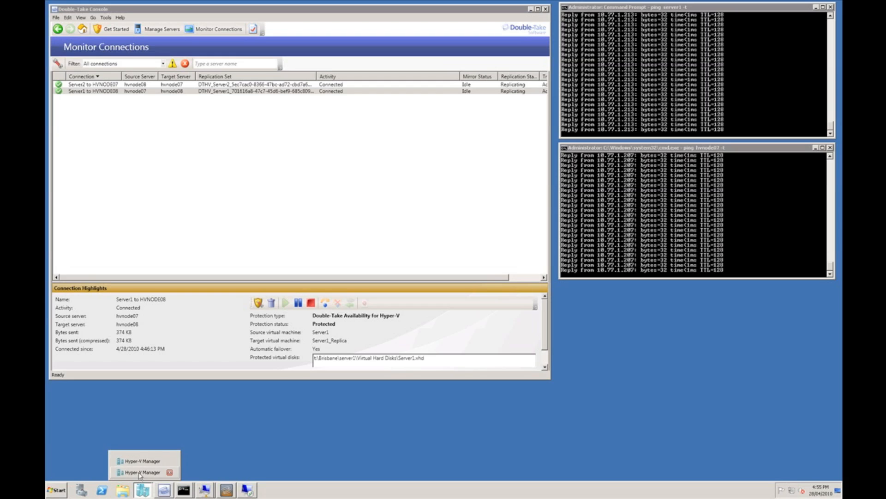
left_click(141, 471)
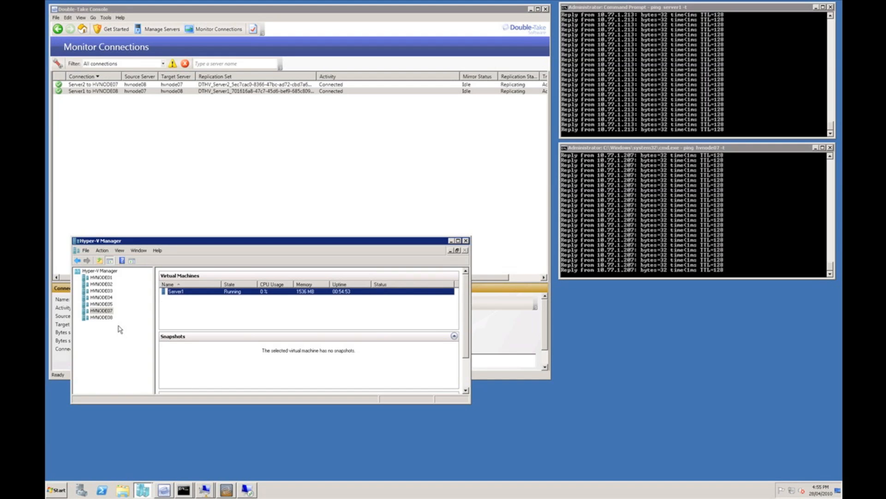
left_click(101, 310)
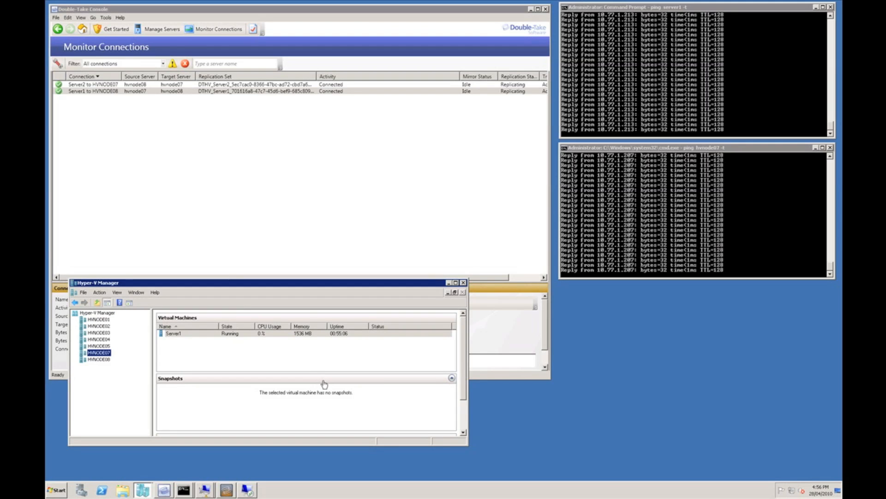
mouse_move(338, 378)
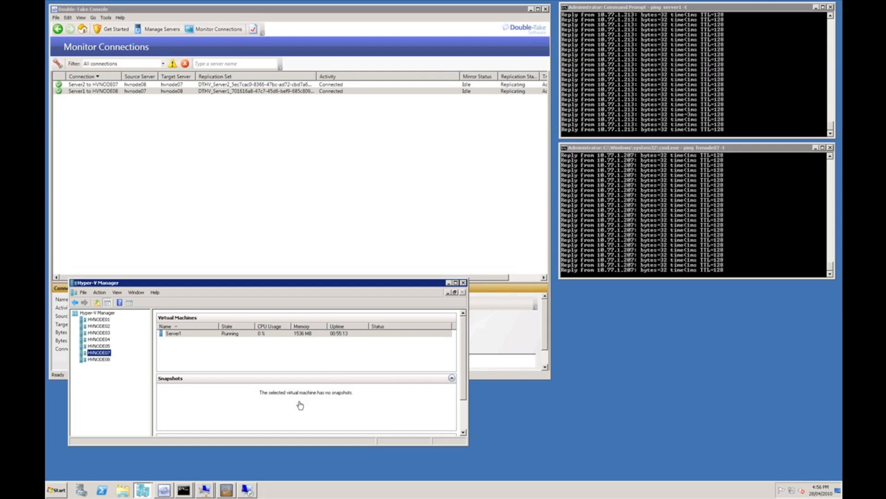
left_click(246, 489)
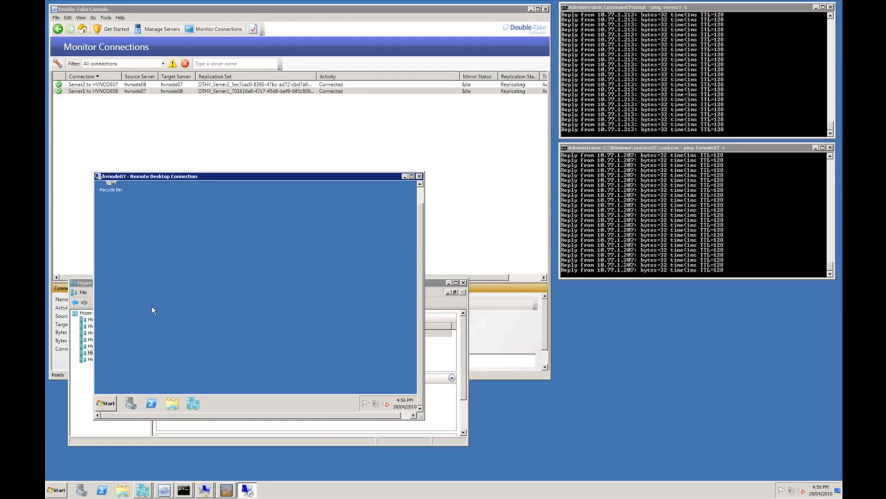
- Restart hvnode07 for planned hardware maintenance with the comment 'Demo'
left_click(105, 403)
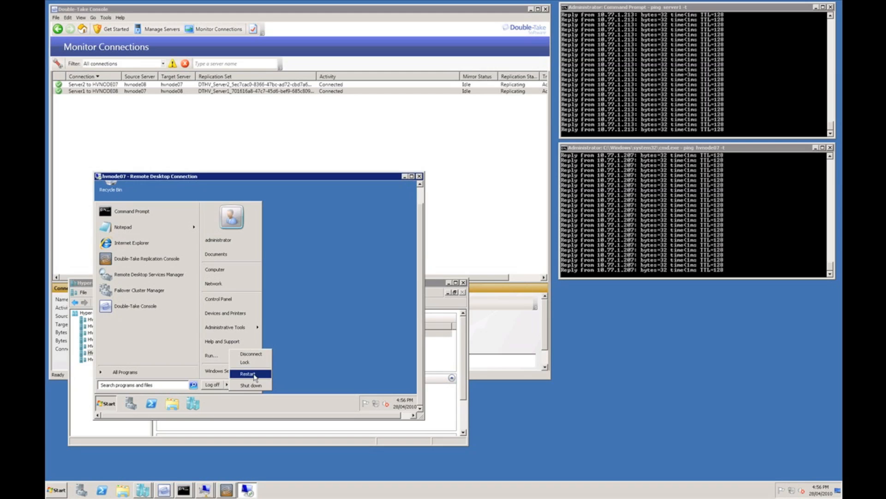
left_click(251, 385)
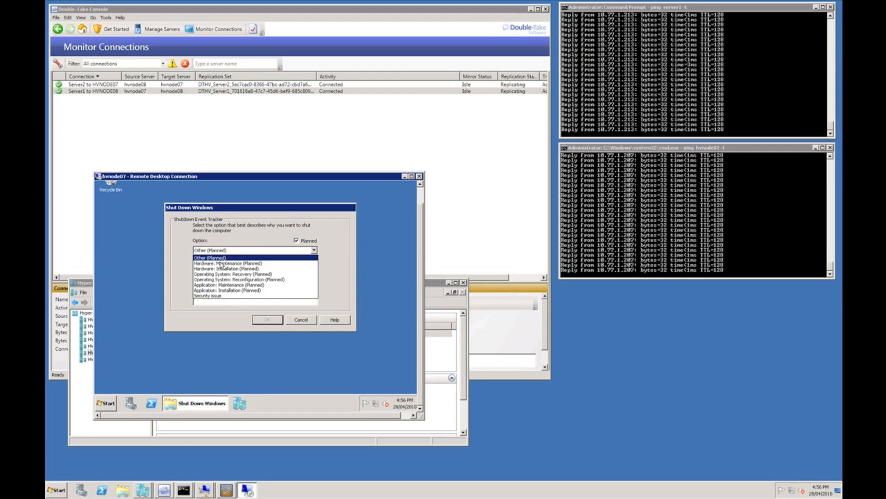
left_click(223, 262)
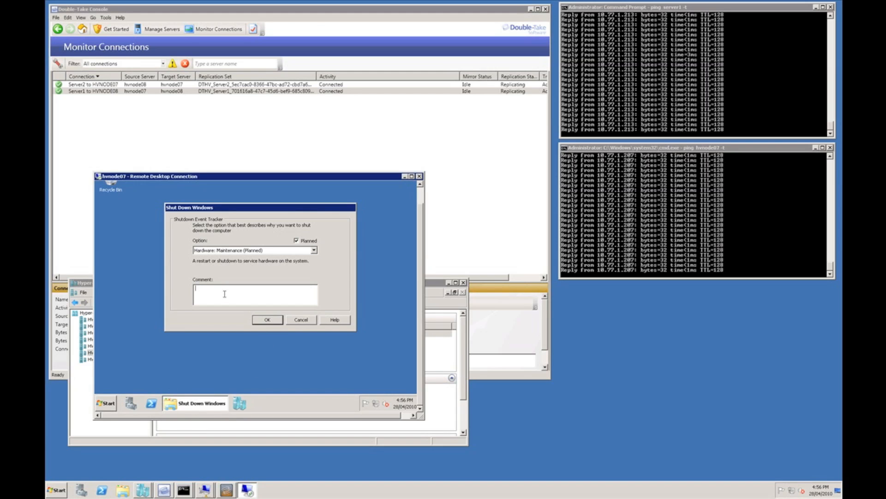
type("Demo")
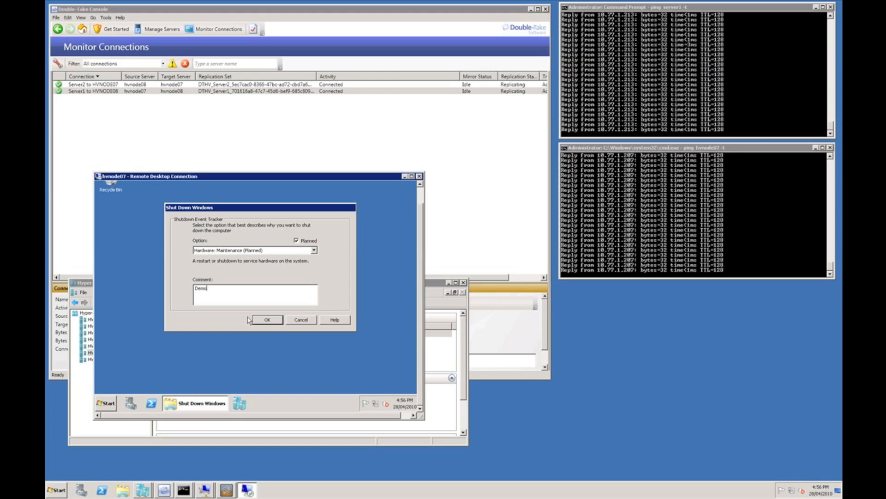
left_click(267, 320)
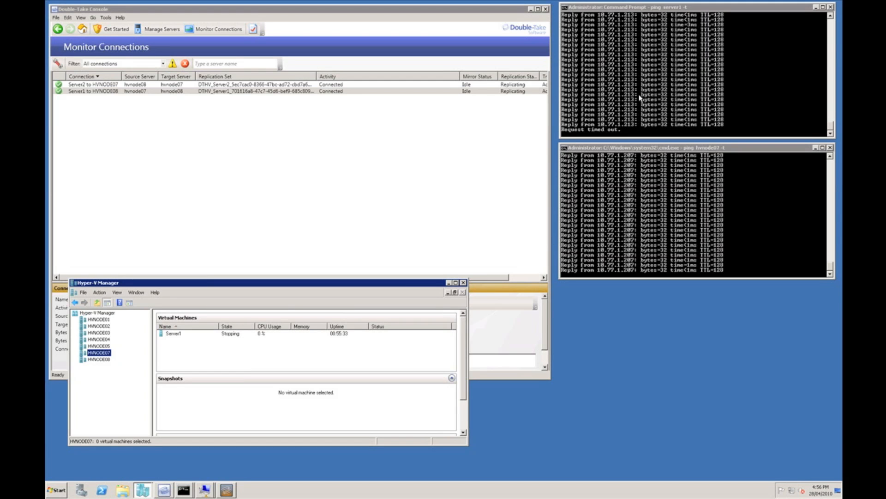
mouse_move(644, 165)
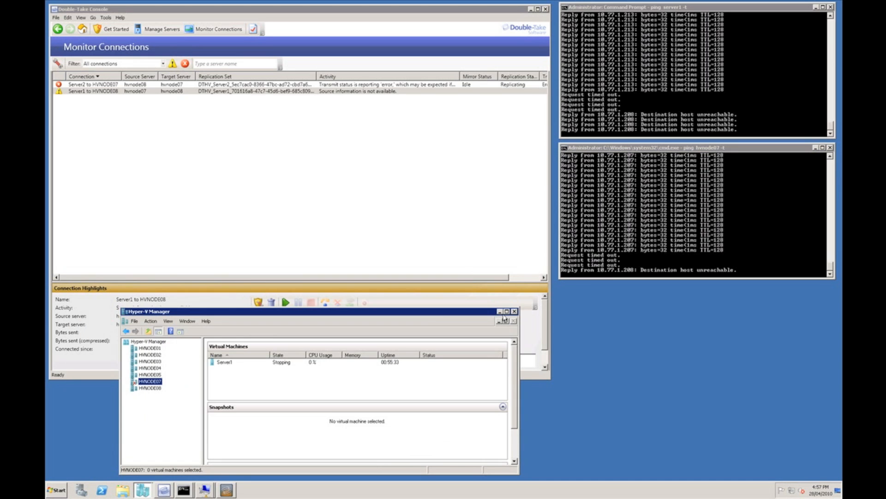
- Minimize Hyper-V Manager while both connections show HVNODE07 errors during its reboot
left_click(513, 311)
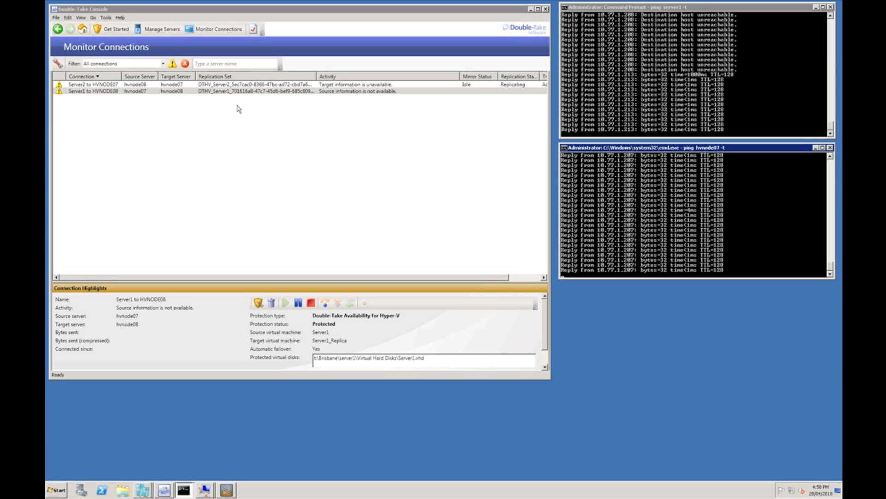
mouse_move(352, 176)
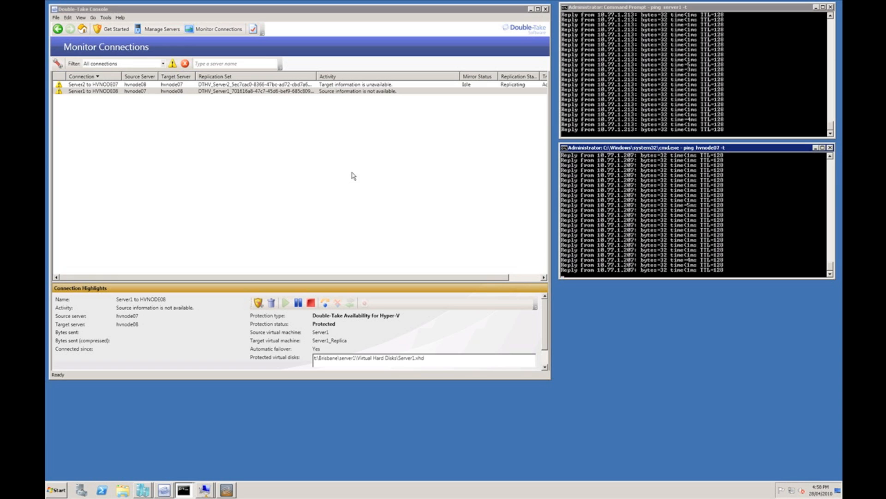
mouse_move(162, 29)
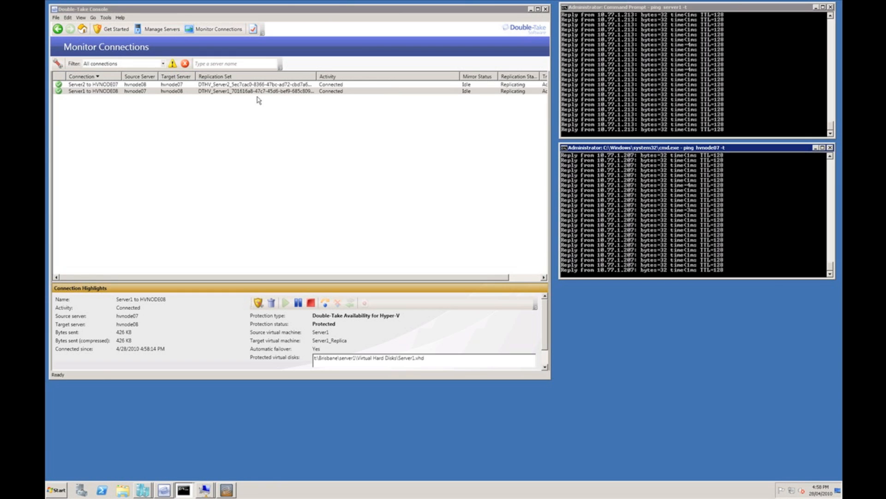
- Select the Server2 to HVNODE07 connection to confirm it is Connected and Protected
left_click(85, 84)
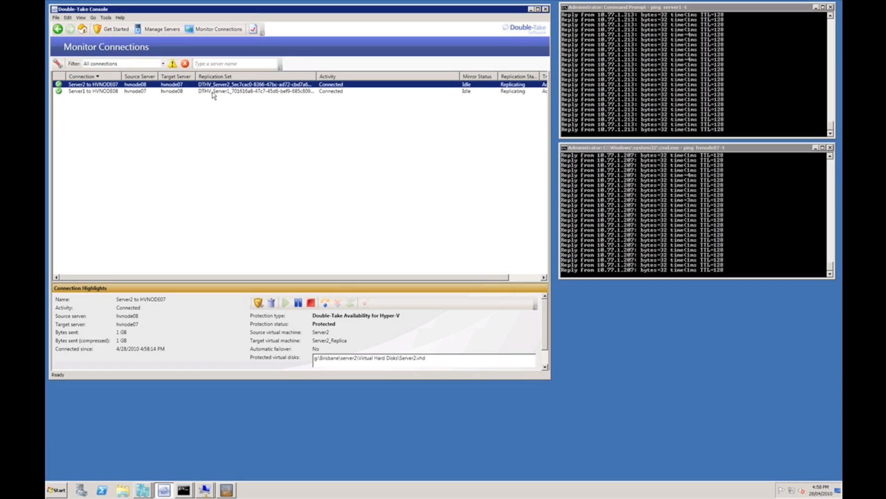